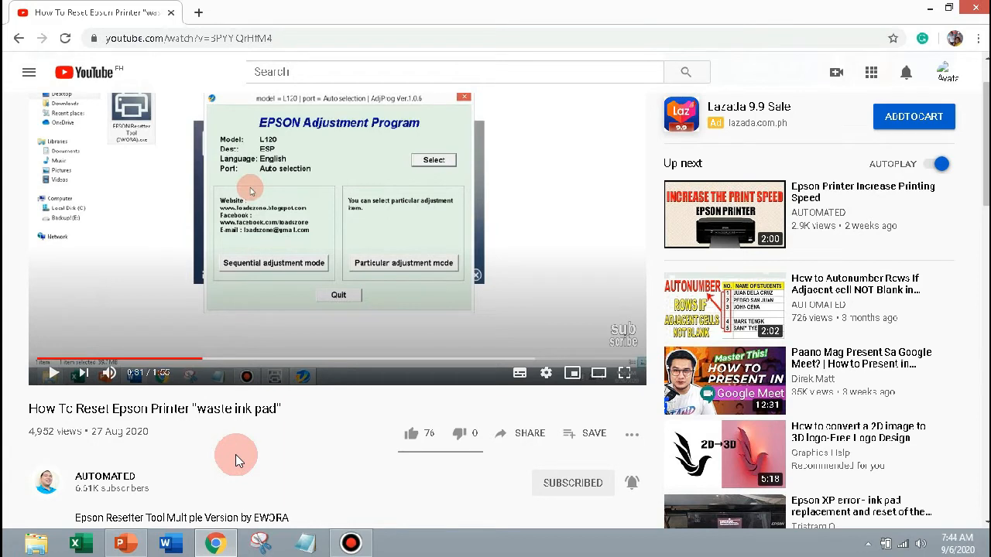
pyautogui.moveTo(529, 434)
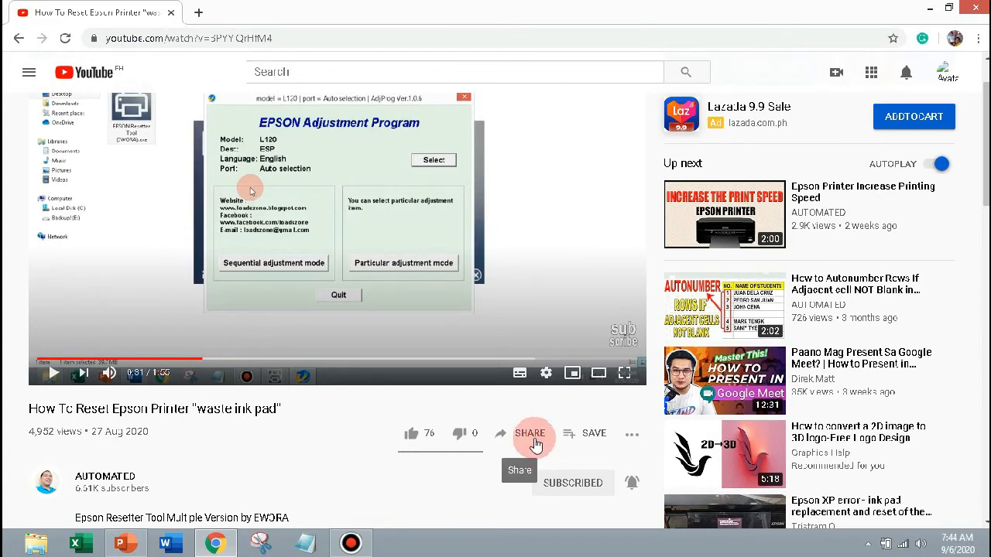
# Step: Set the share link to start at 0:50 in the YouTube Share panel
pyautogui.click(530, 434)
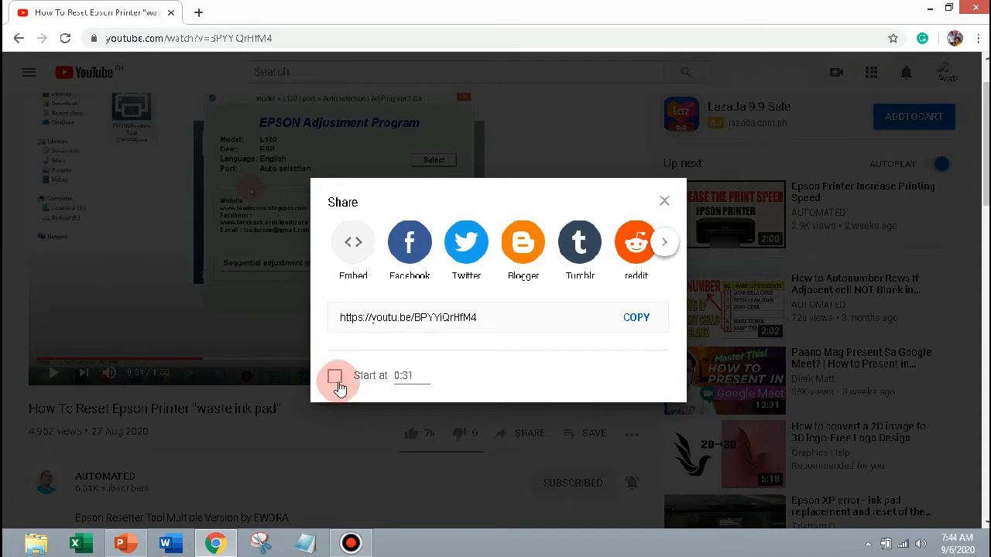
pyautogui.click(334, 377)
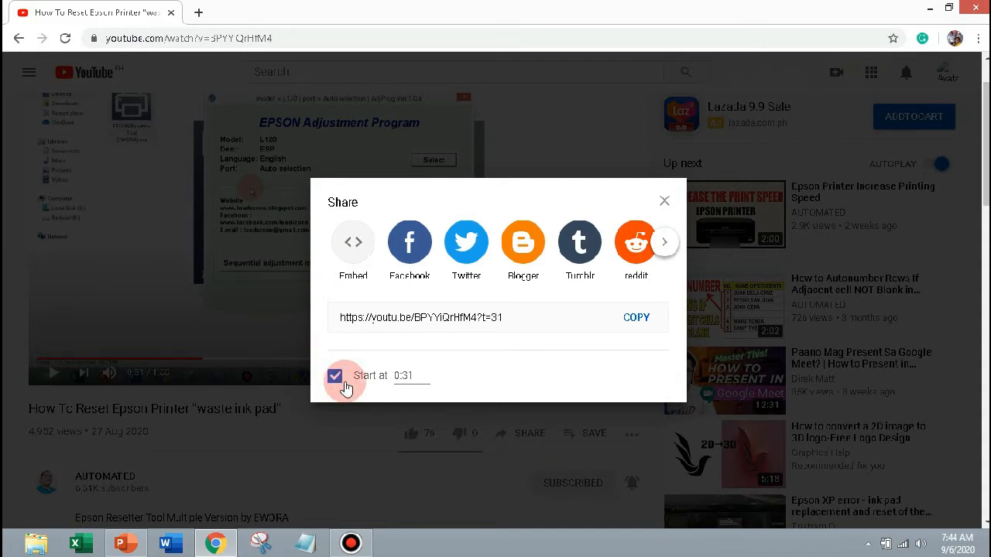
pyautogui.click(404, 376)
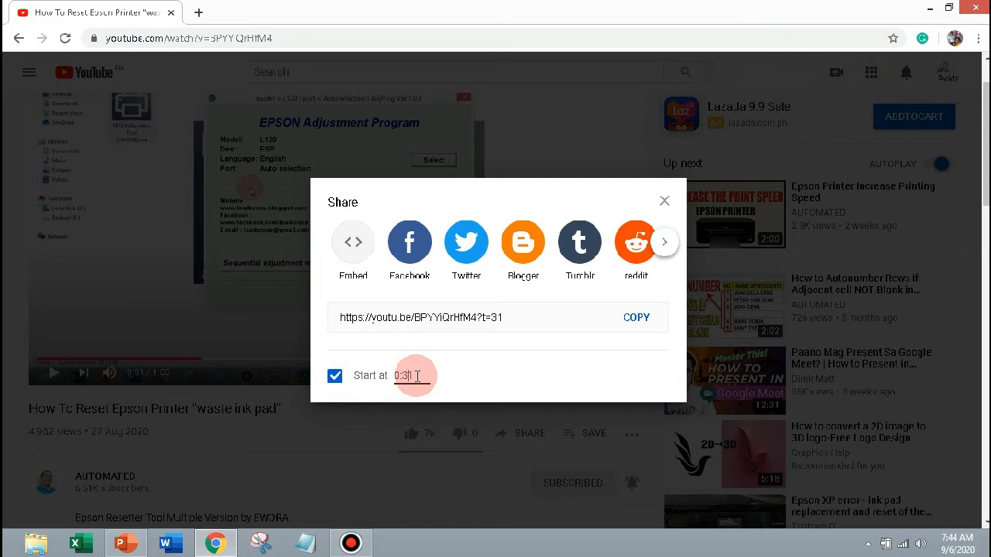
pyautogui.doubleClick(404, 376)
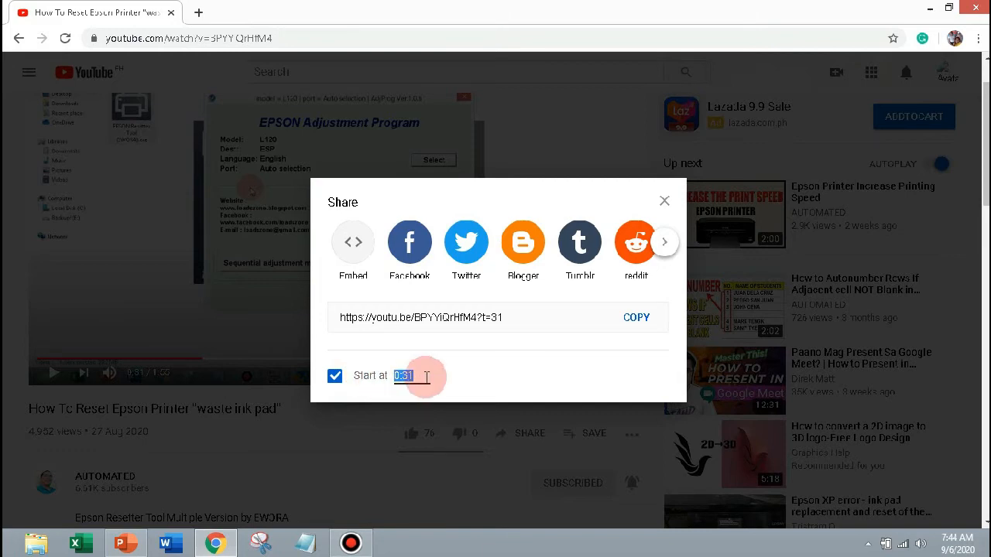
pyautogui.write('0')
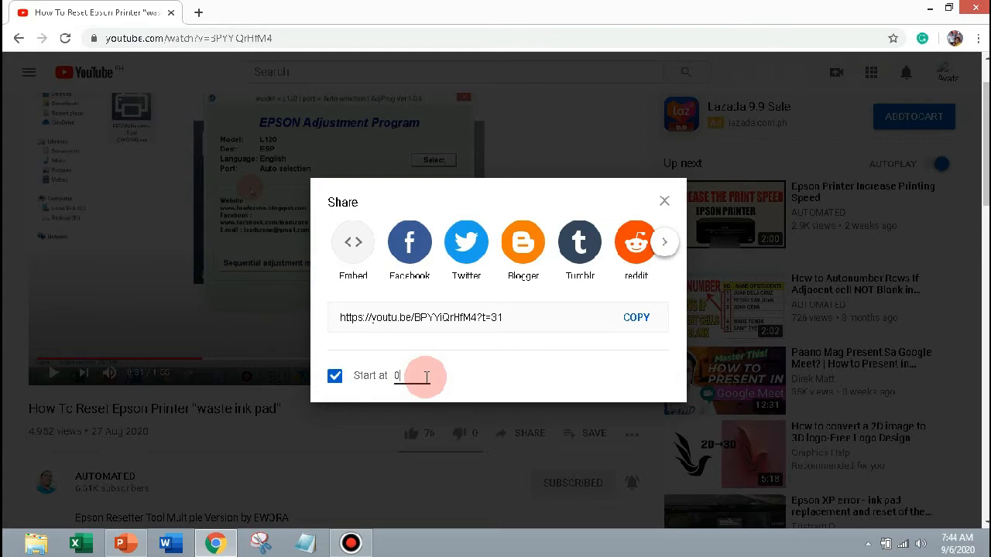
pyautogui.write('0:50')
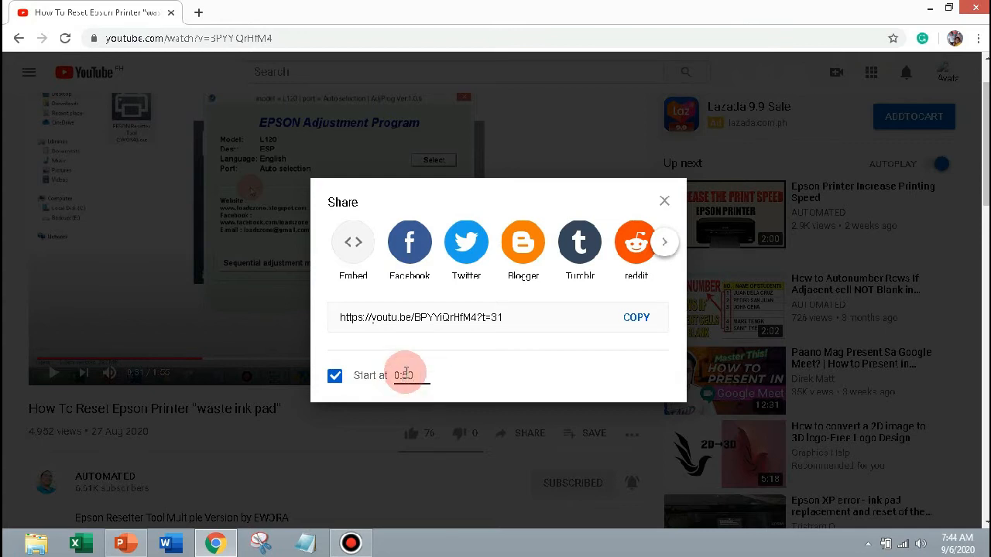
# Step: Copy the share link to the clipboard
pyautogui.click(447, 317)
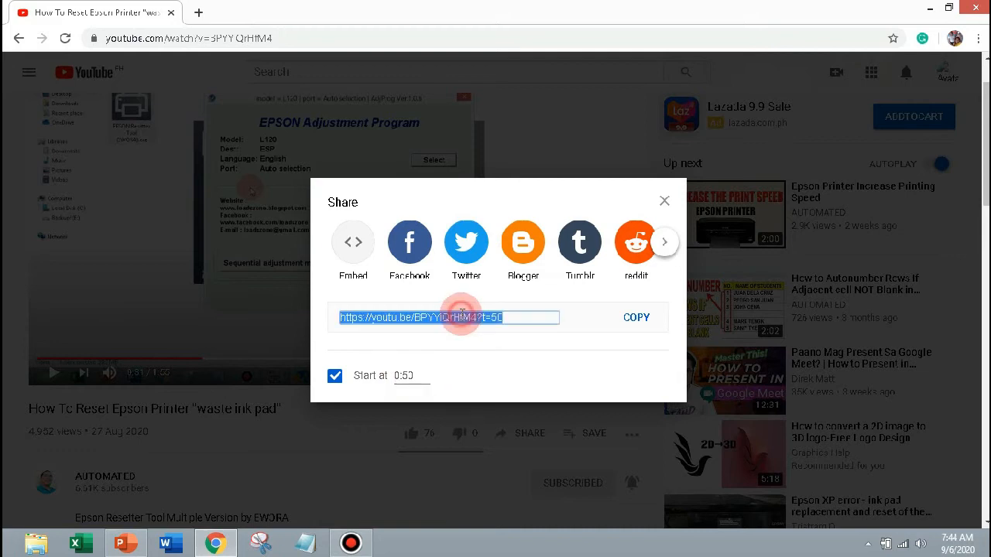
pyautogui.click(636, 317)
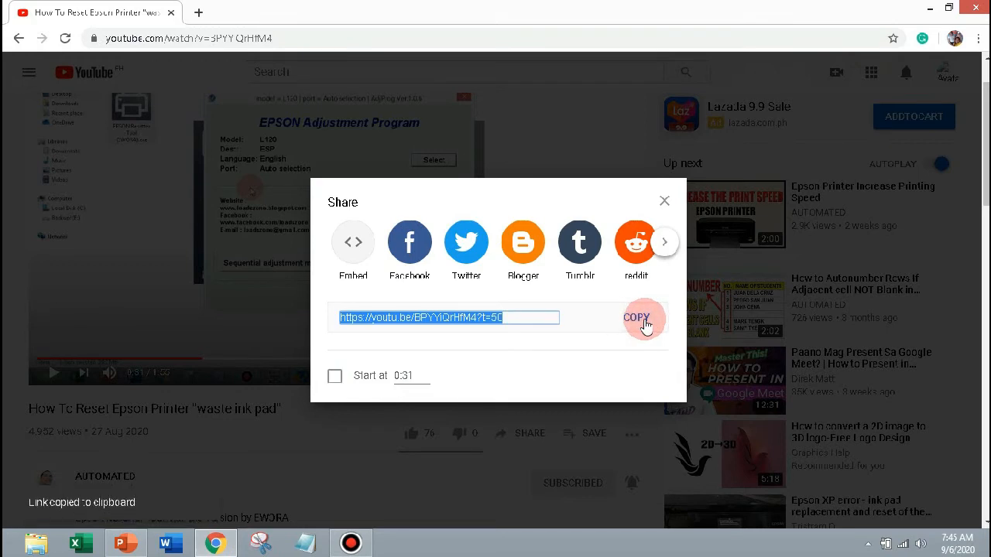
pyautogui.click(127, 542)
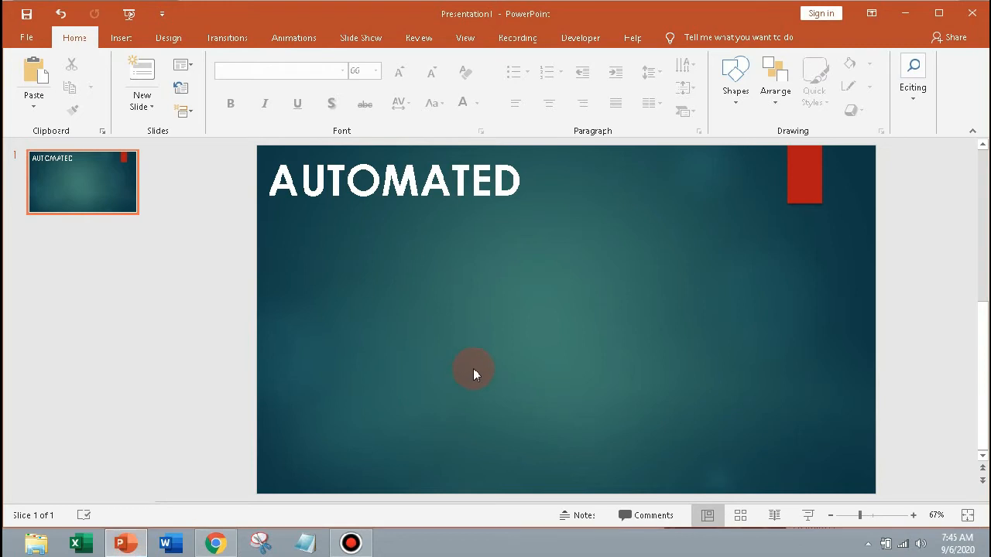
# Step: Reach the Online Video dialog via Insert > Media > Video > Online Video
pyautogui.click(120, 38)
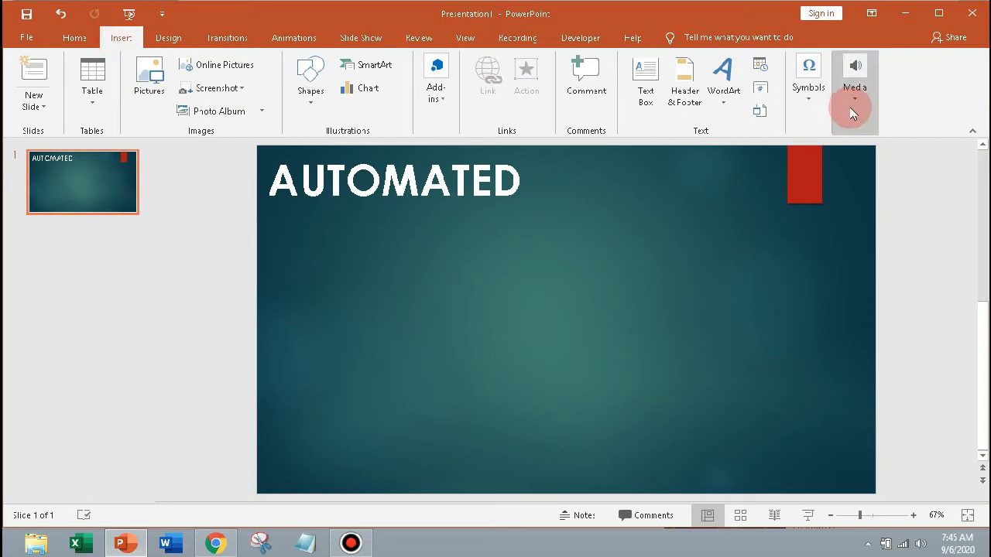
pyautogui.click(855, 77)
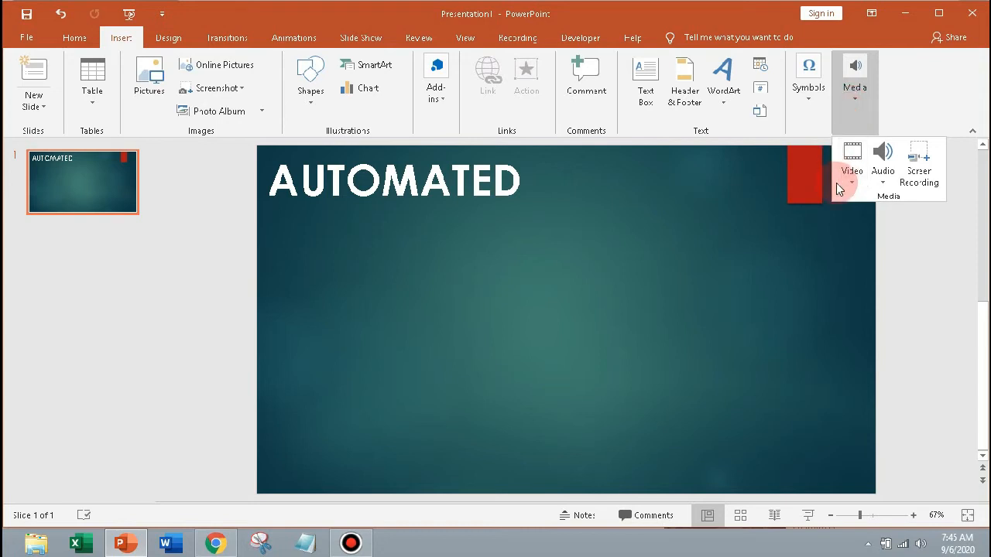
pyautogui.click(851, 162)
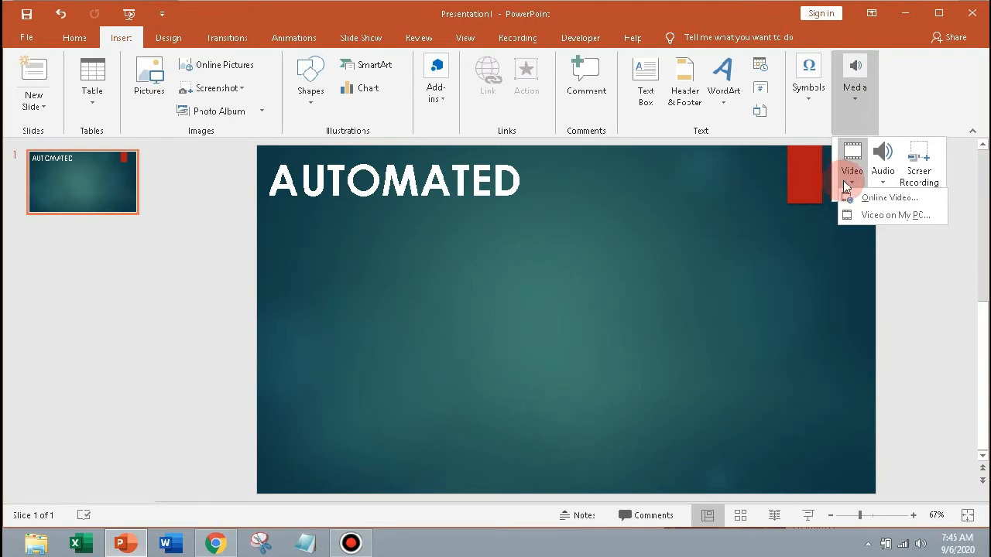
pyautogui.click(888, 199)
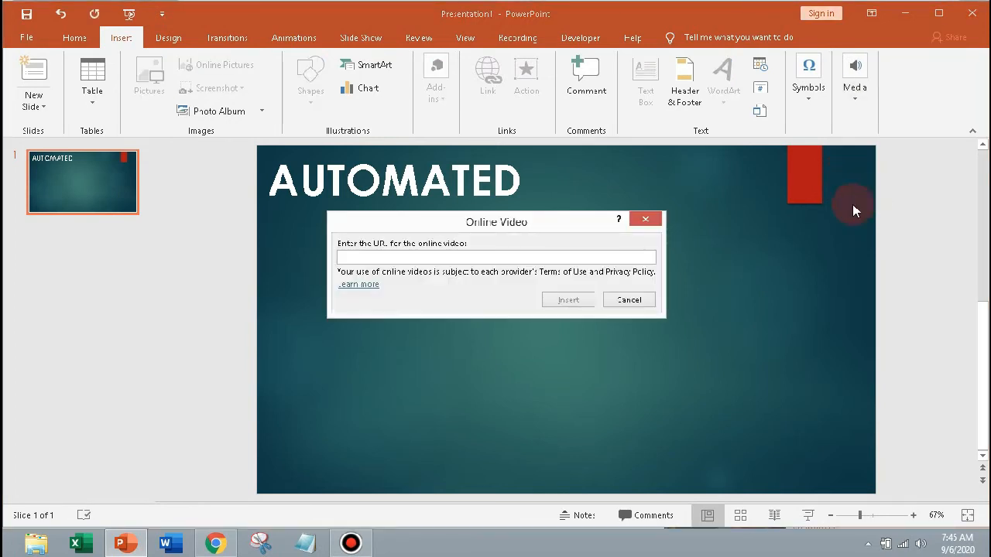
# Step: Paste the copied YouTube link into the URL box and insert the video onto the slide
pyautogui.click(363, 256)
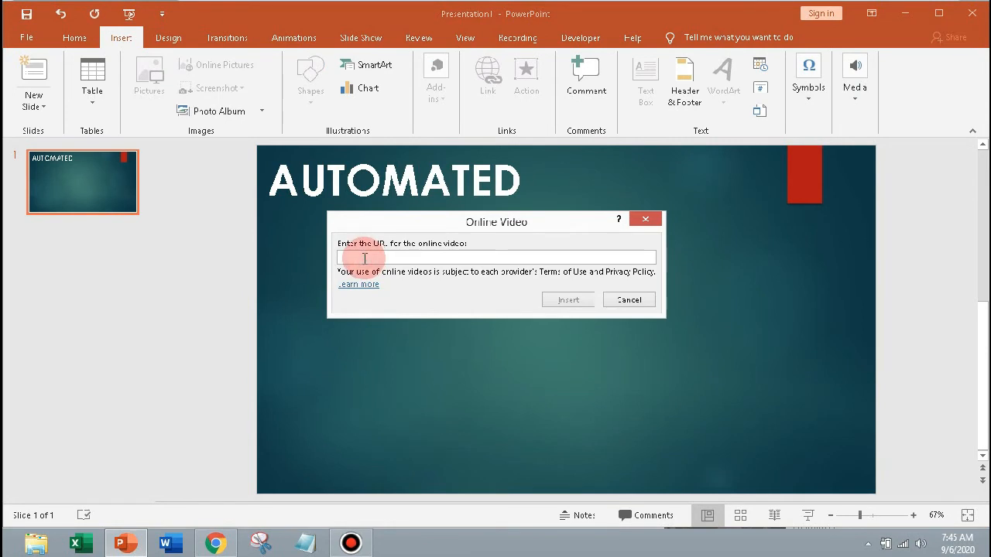
pyautogui.rightClick(364, 257)
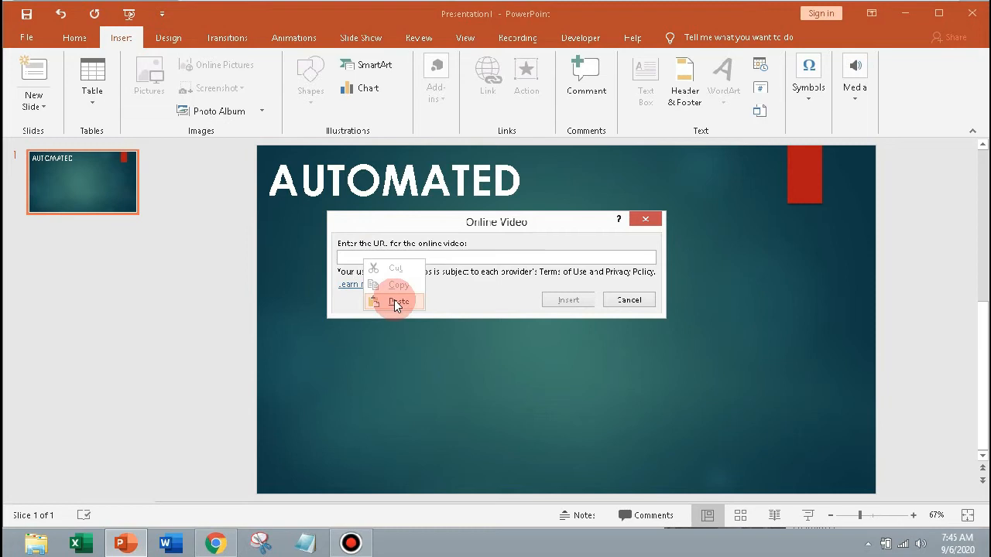
pyautogui.click(400, 301)
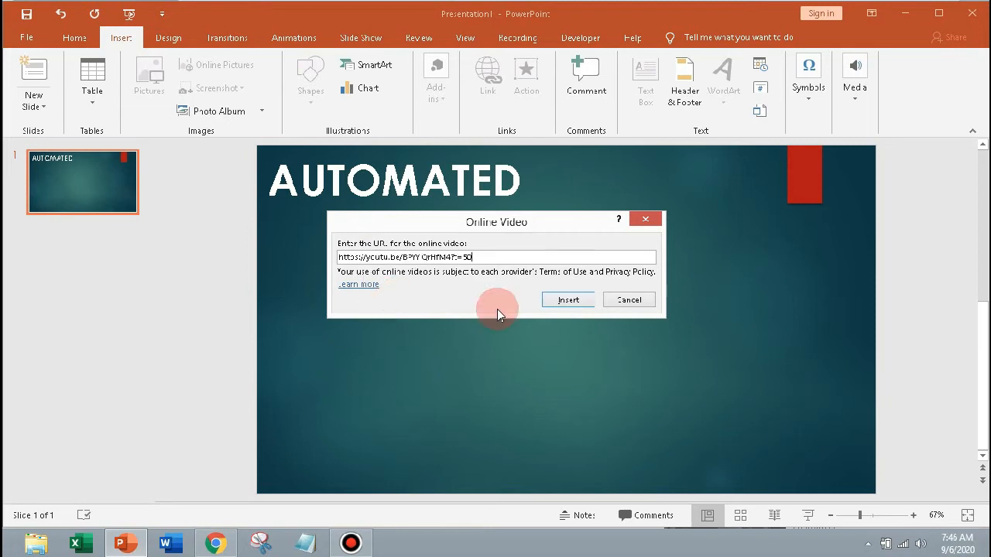
pyautogui.click(566, 300)
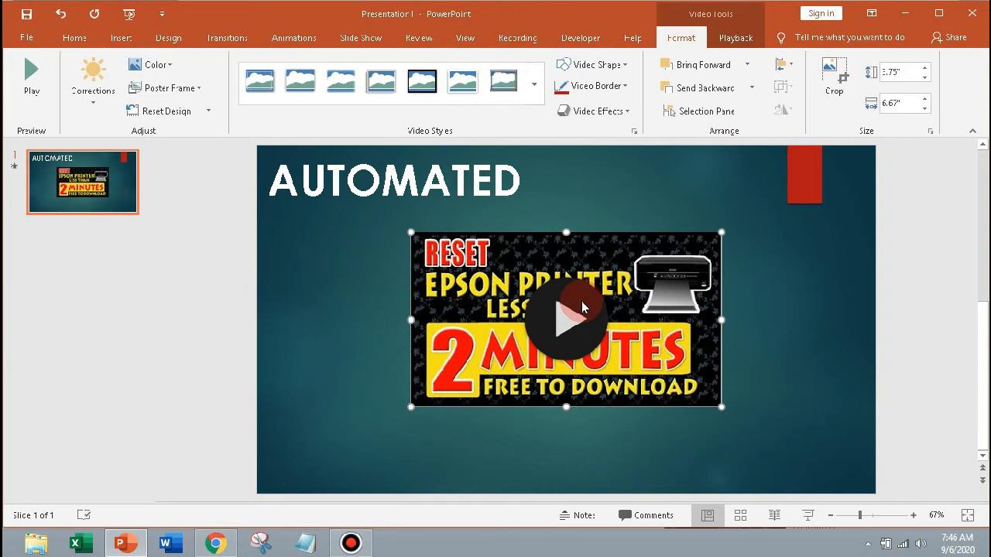
pyautogui.moveTo(741, 297)
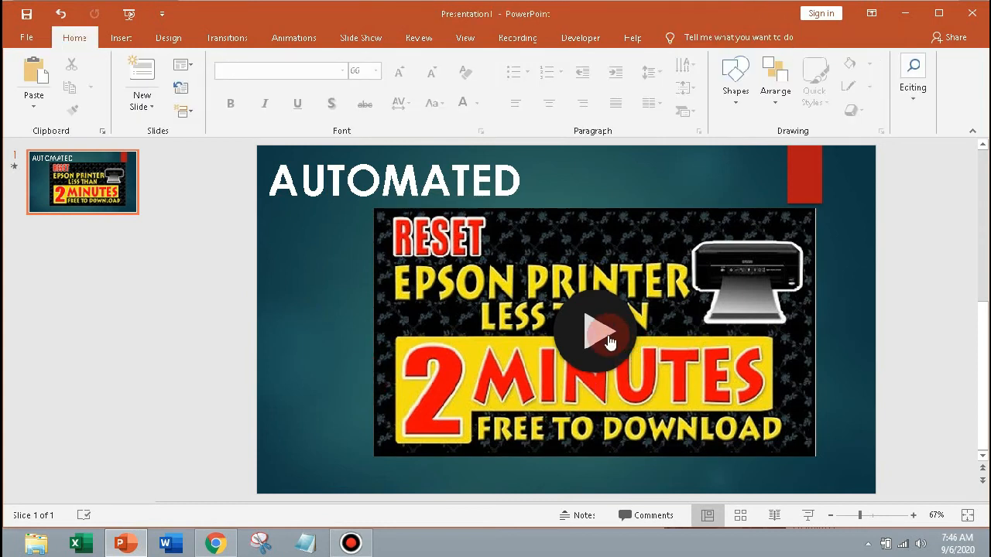
# Step: Start the embedded YouTube video playing on the AUTOMATED slide
pyautogui.click(594, 331)
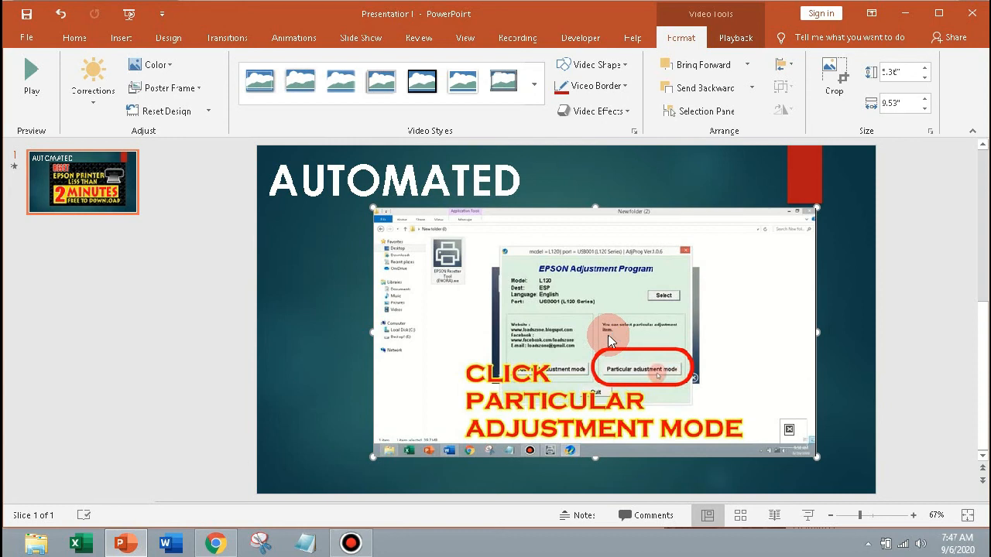
pyautogui.click(641, 368)
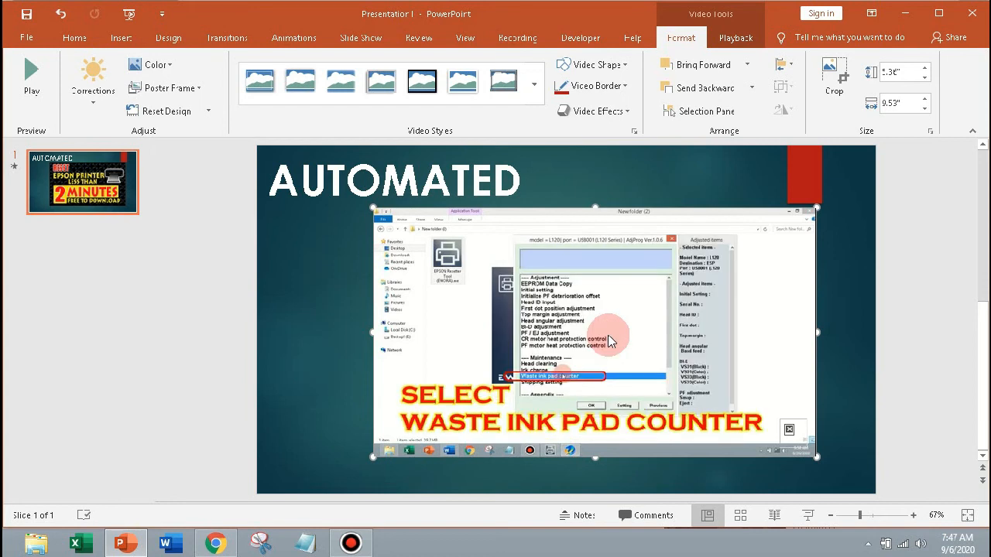